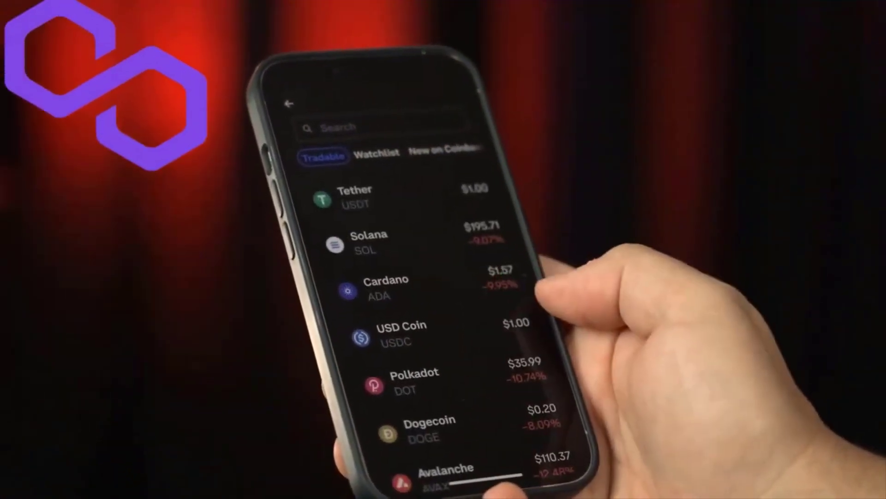
scroll(down, 3)
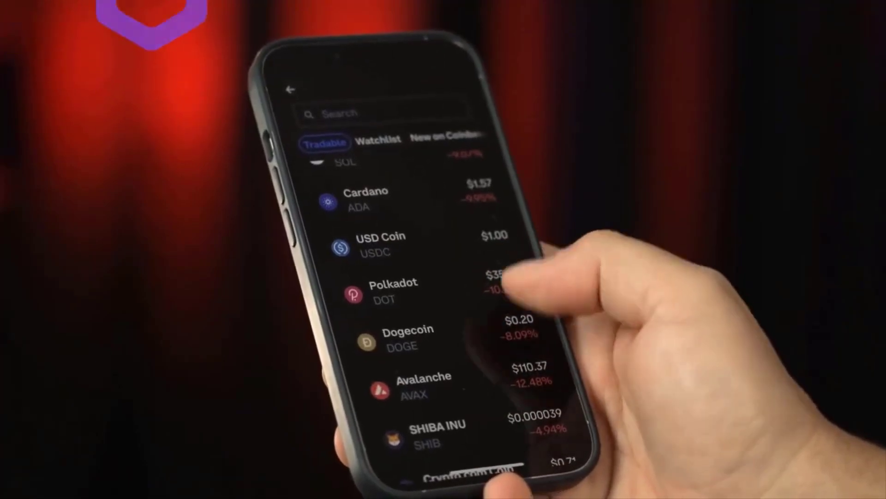